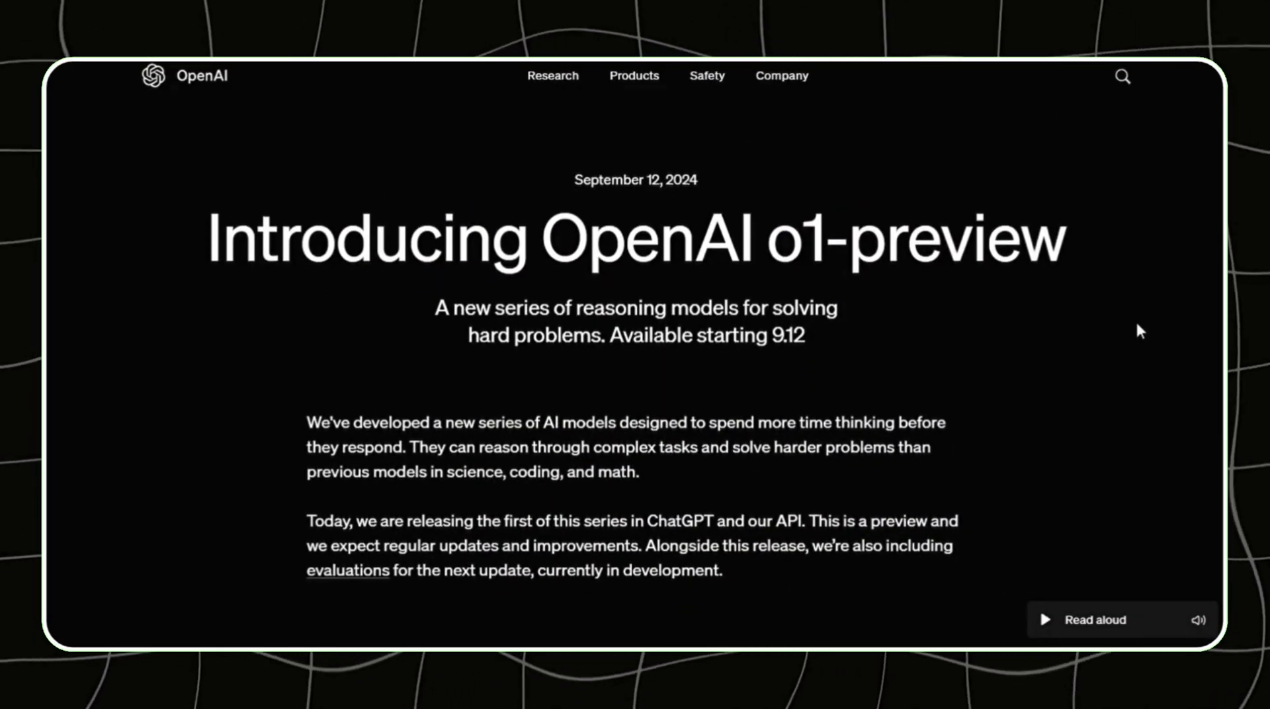
Step: Scroll the o1-preview announcement from the introduction past How it works to Safety
scroll("down", 3)
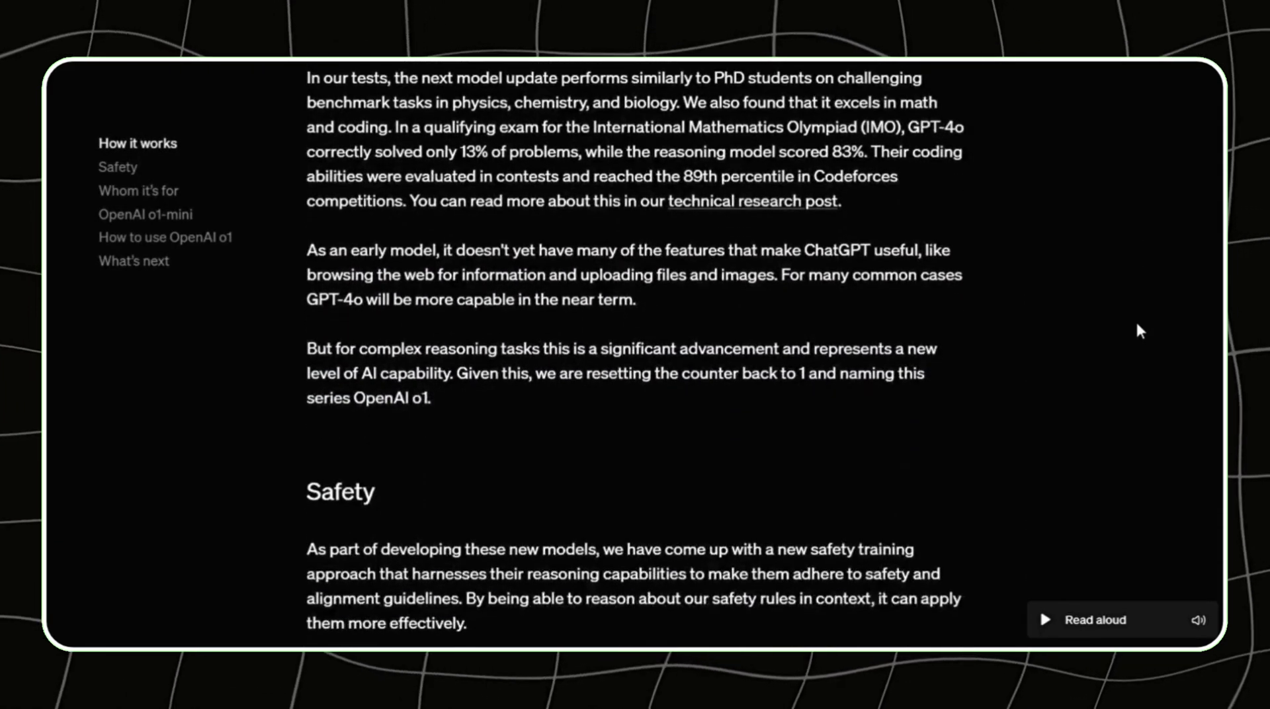
scroll("down", 3)
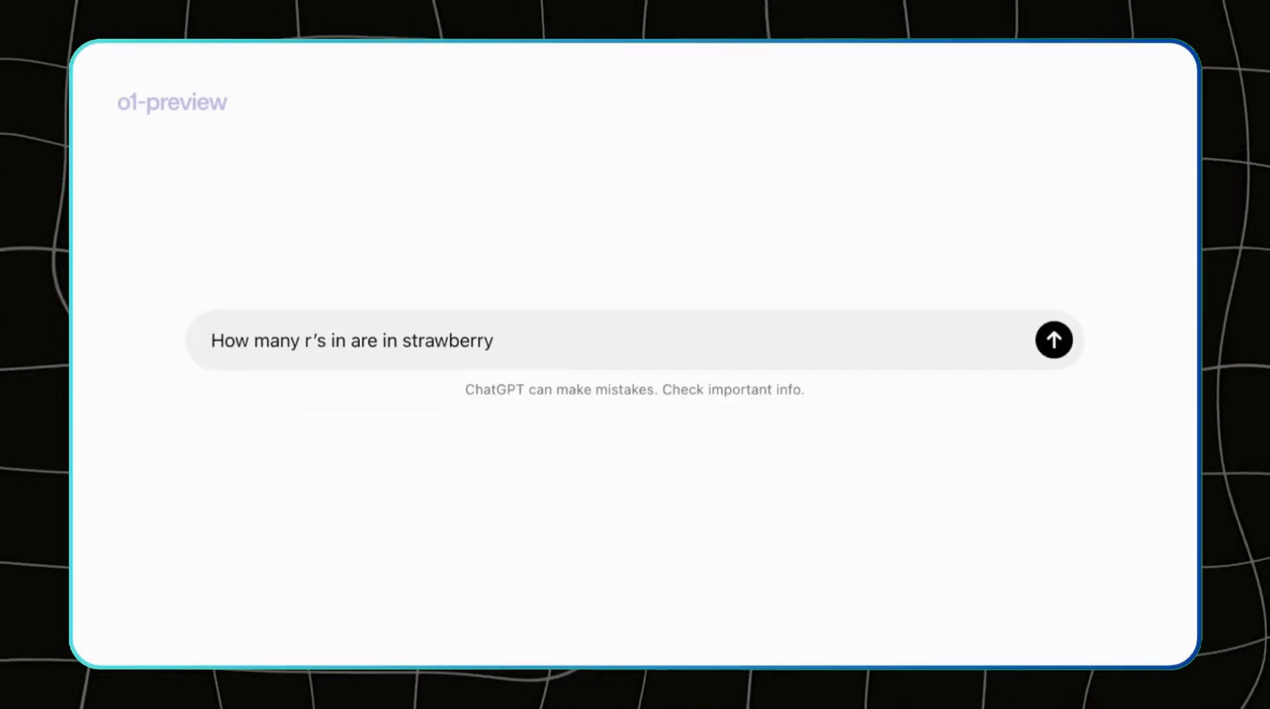
Step: Send the prompt and scroll through the Snake Game HTML code and Key Enhancements list
left_click(1054, 339)
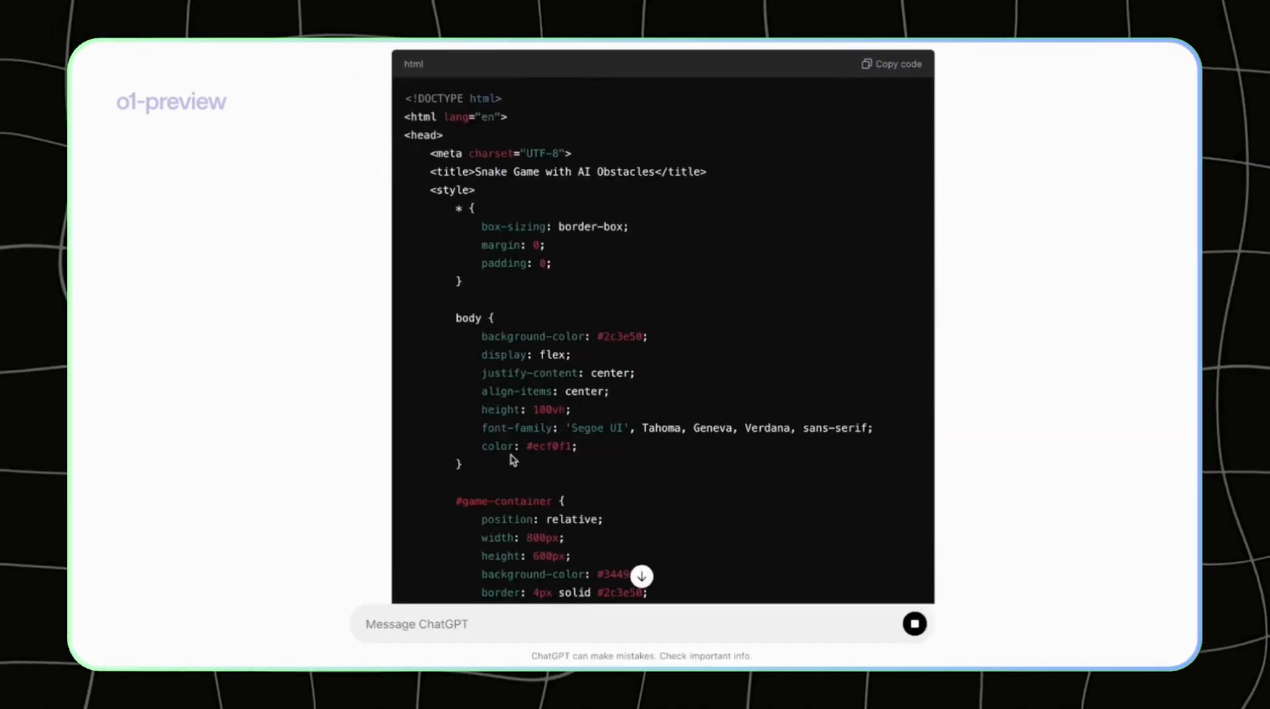
scroll("down", 3)
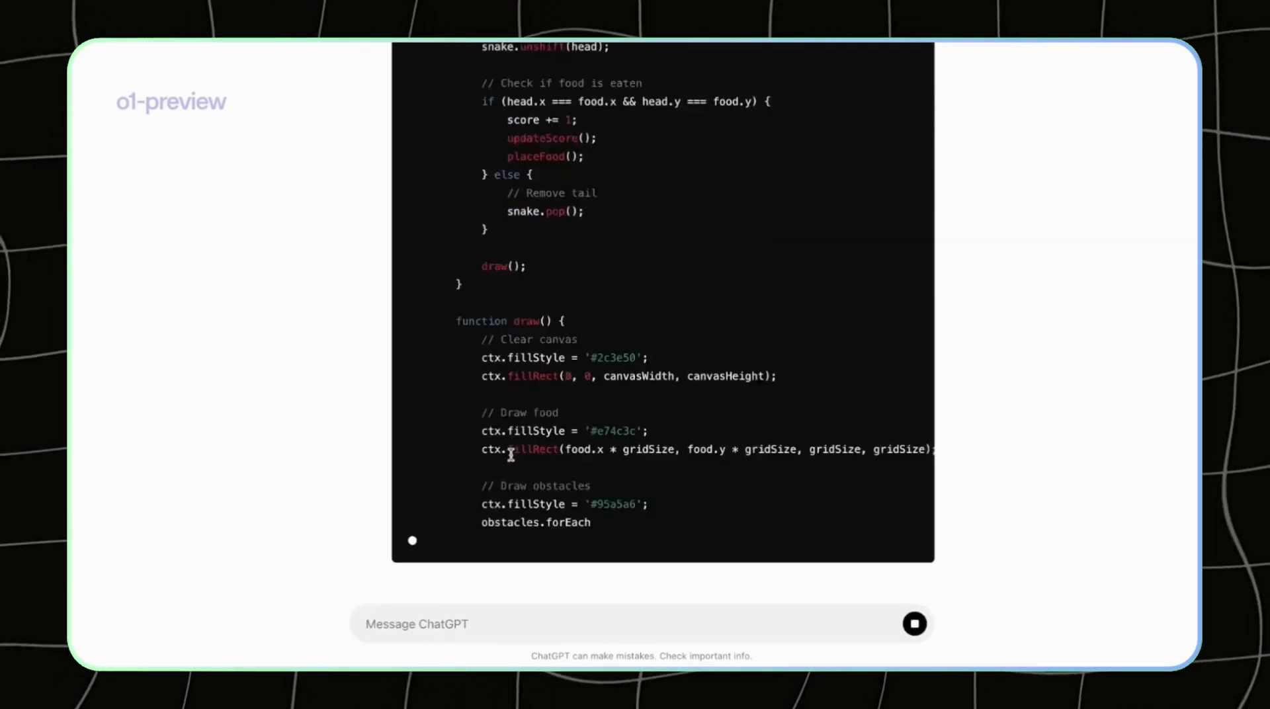
scroll("down", 3)
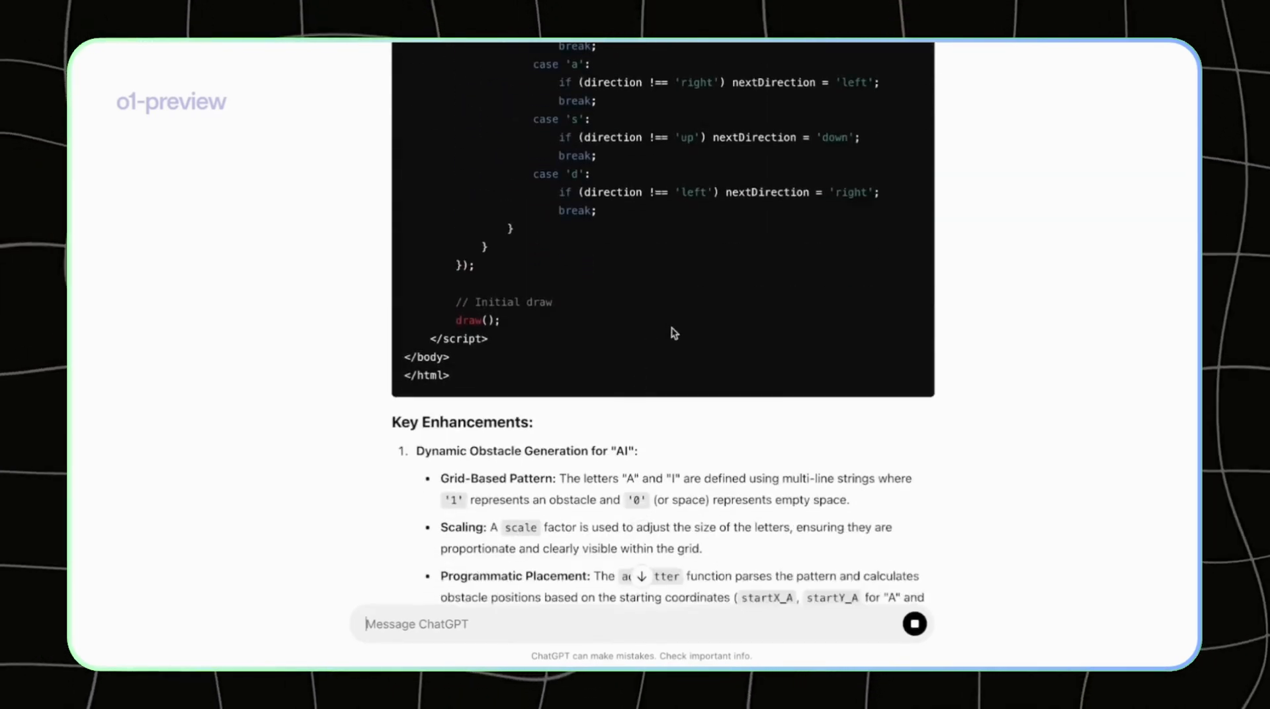
scroll("down", 3)
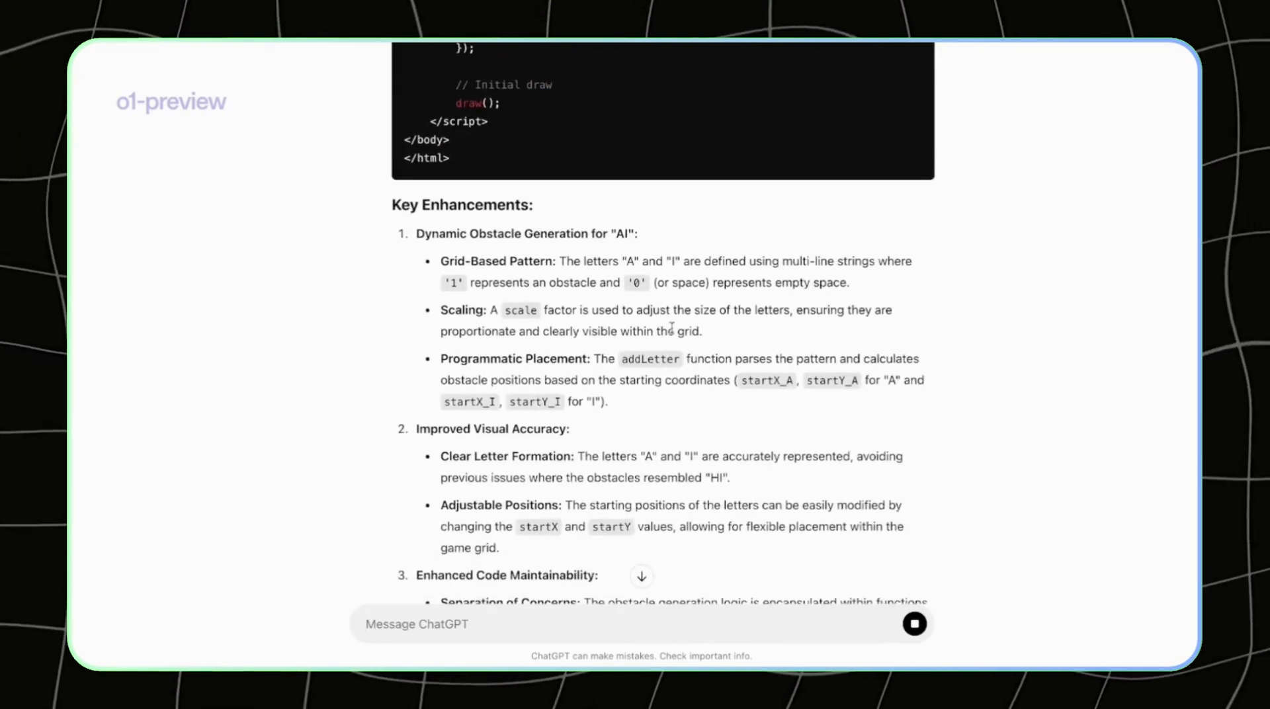
scroll("down", 3)
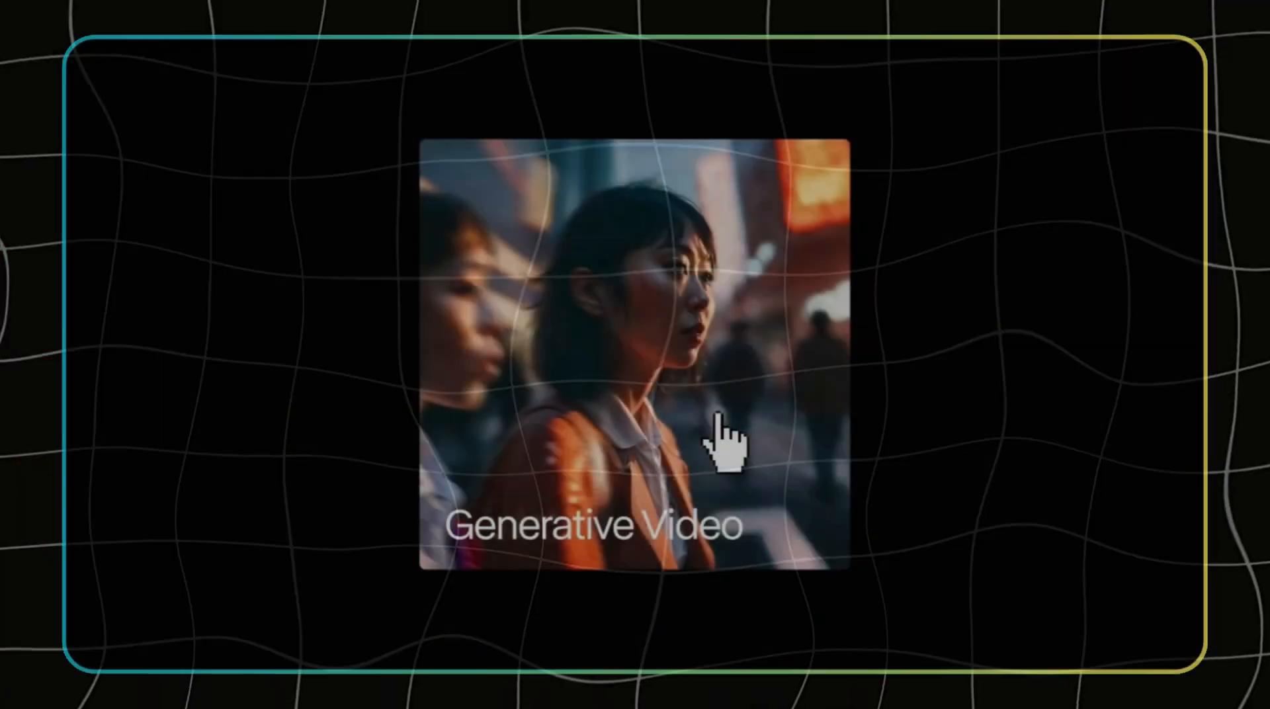
Step: Open the Generative Video card to show the Gen-3 style prompt panel
left_click(373, 83)
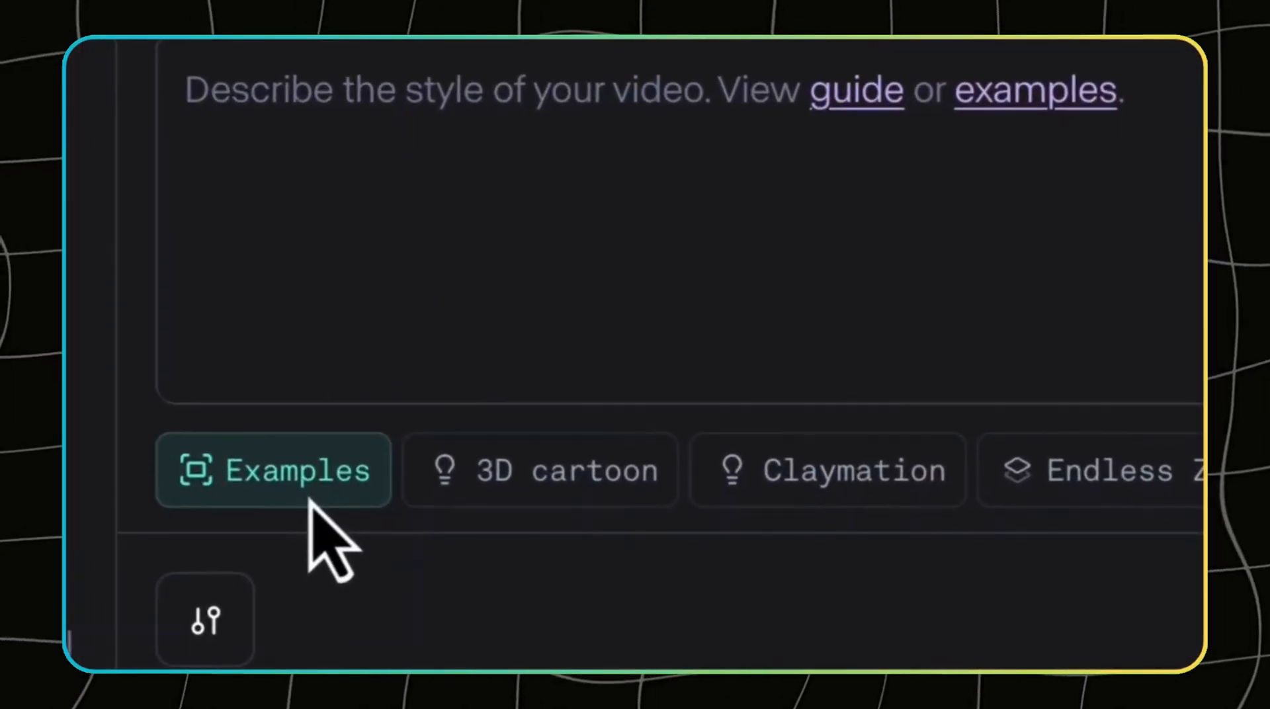
Step: Apply an example cinematic prompt and fill its placeholder with 'a woman smiling'
left_click(273, 471)
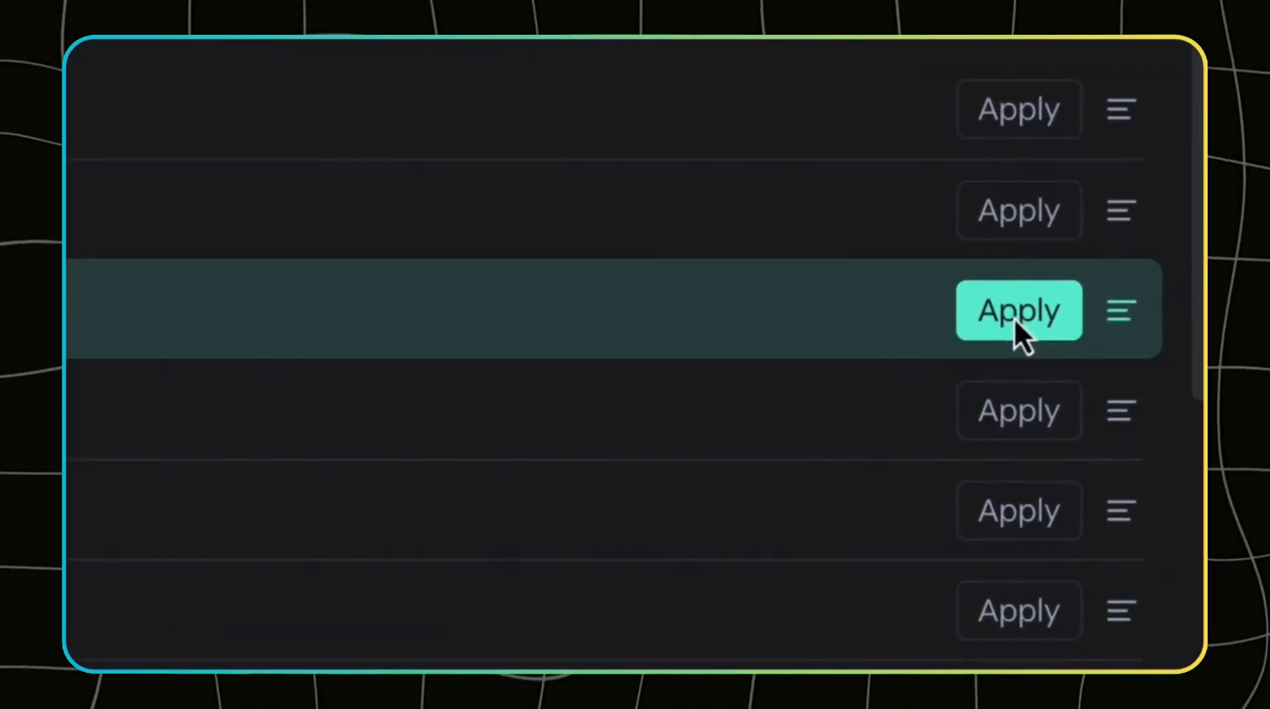
left_click(1019, 310)
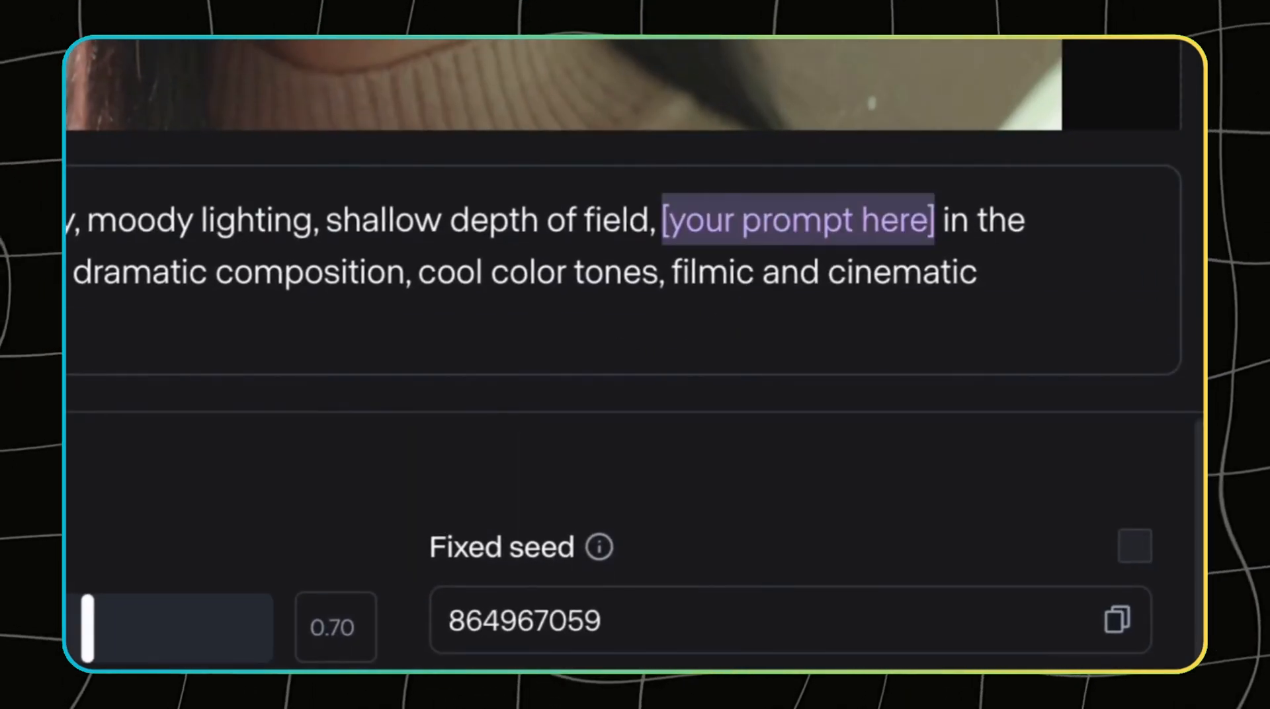
type("a woman smiling")
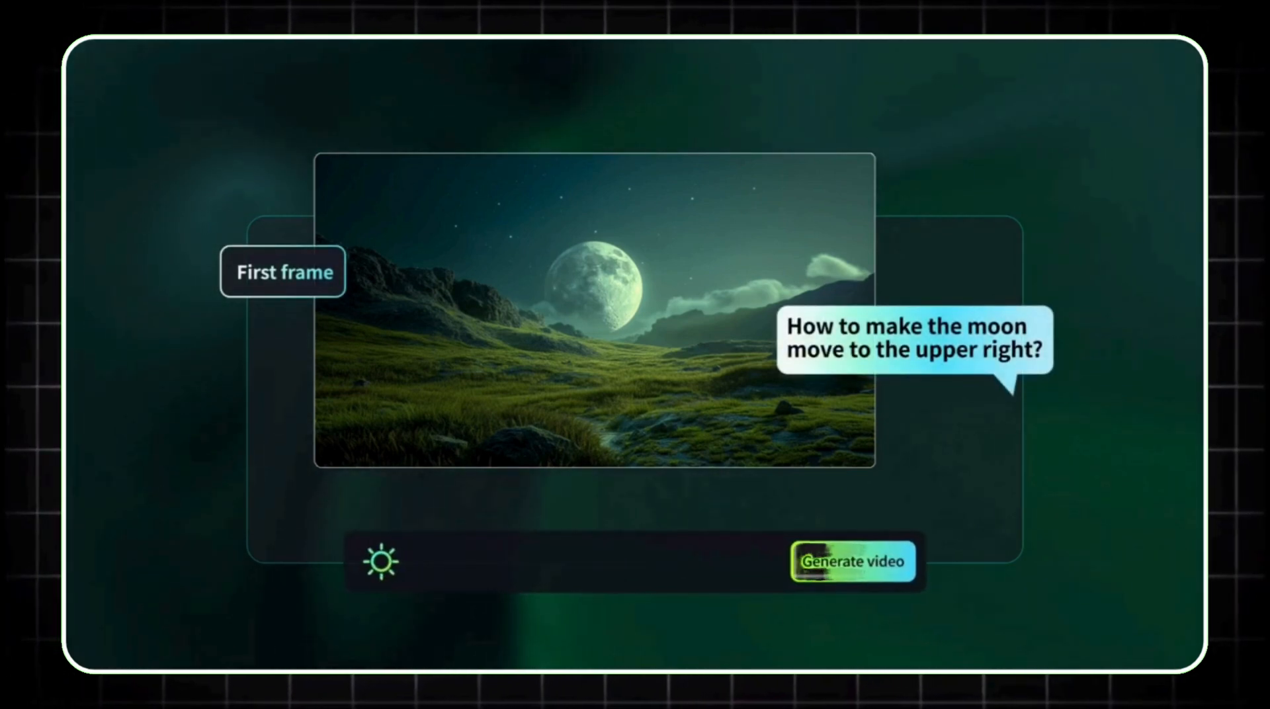
Step: Enter the motion prompt 'The moon is moving from left to right'
type("The moon is")
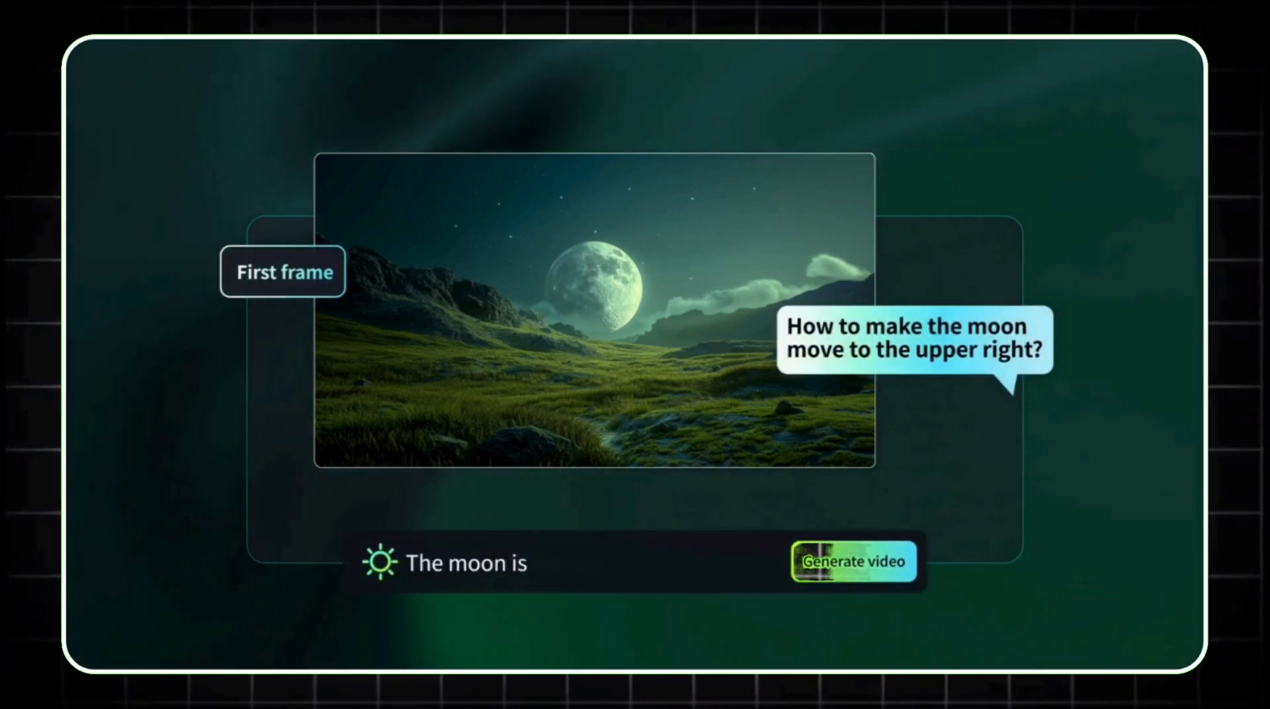
type("moving from left to right")
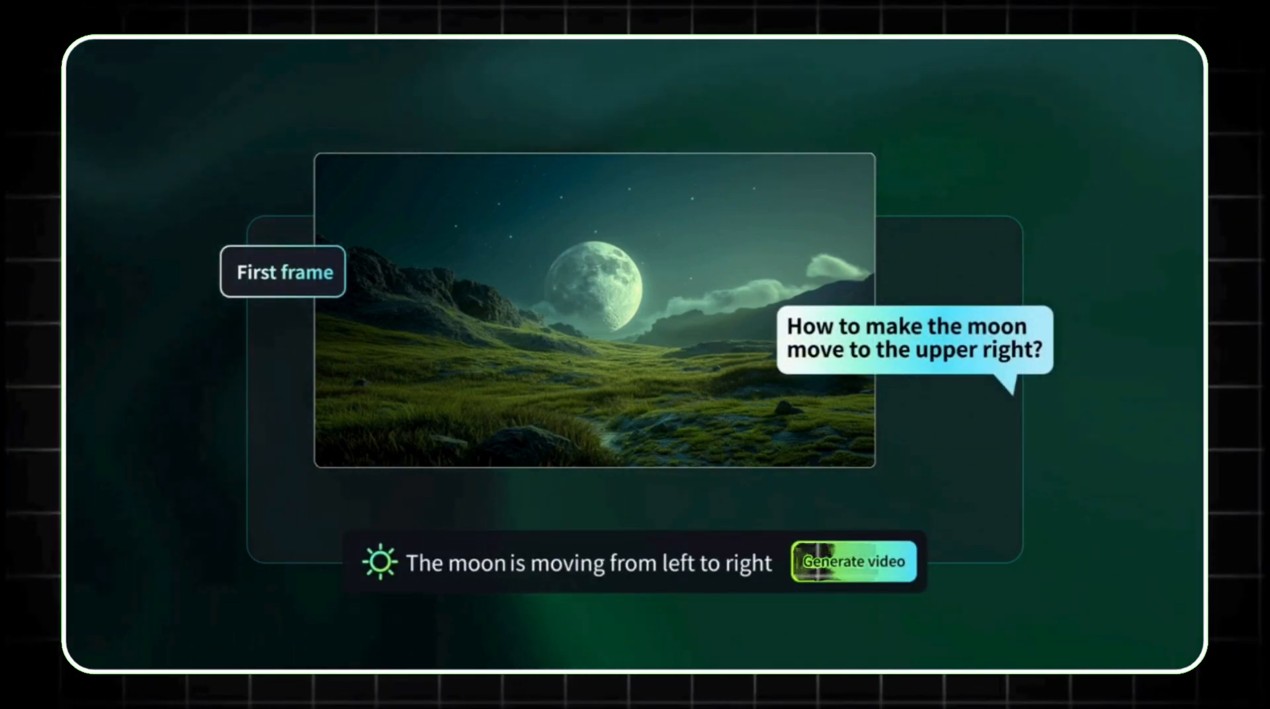